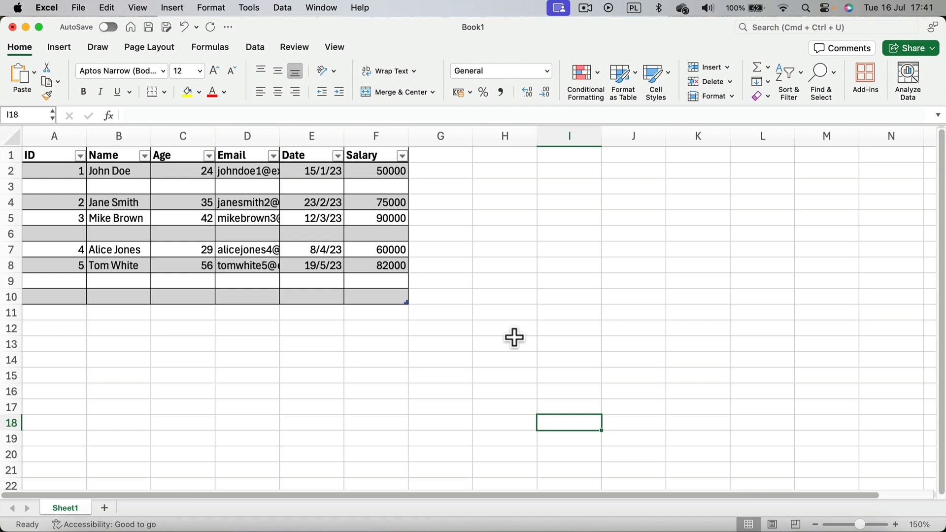
{"action": "mouse_move", "coordinate": [520, 316]}
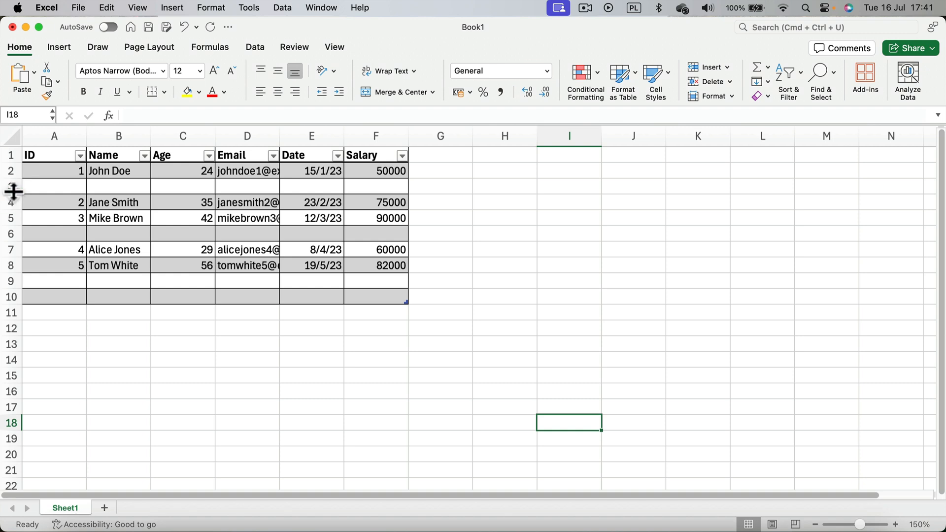
Delete blank row 3 between John Doe and Jane Smith via the row header menu
{"action": "right_click", "coordinate": [11, 185]}
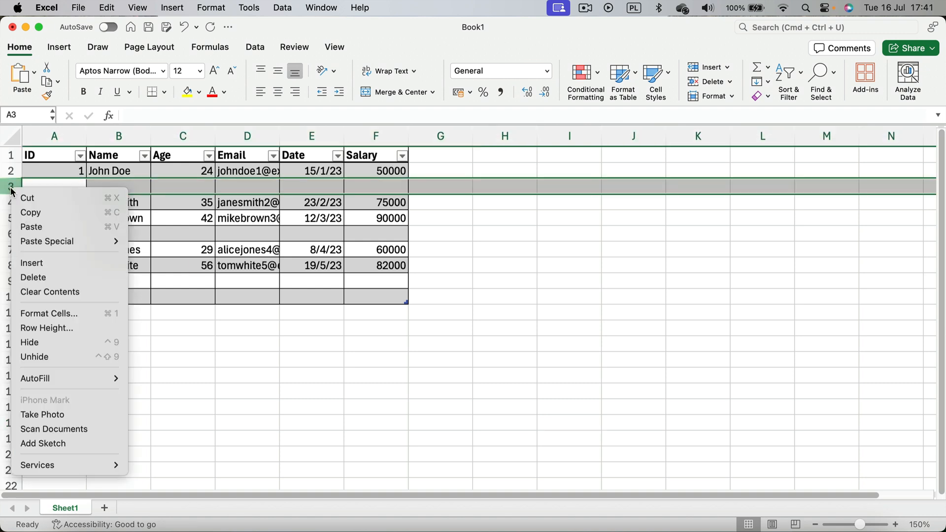
{"action": "mouse_move", "coordinate": [33, 277]}
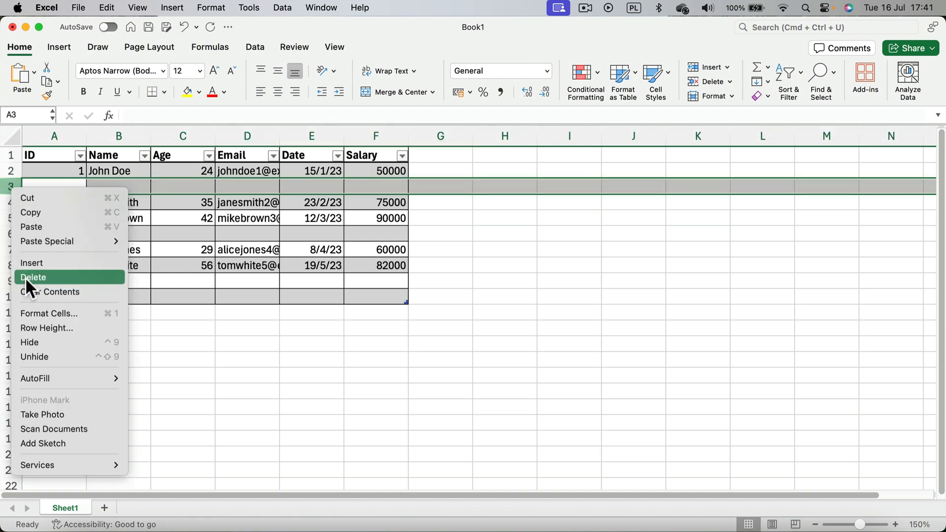
{"action": "left_click", "coordinate": [33, 277]}
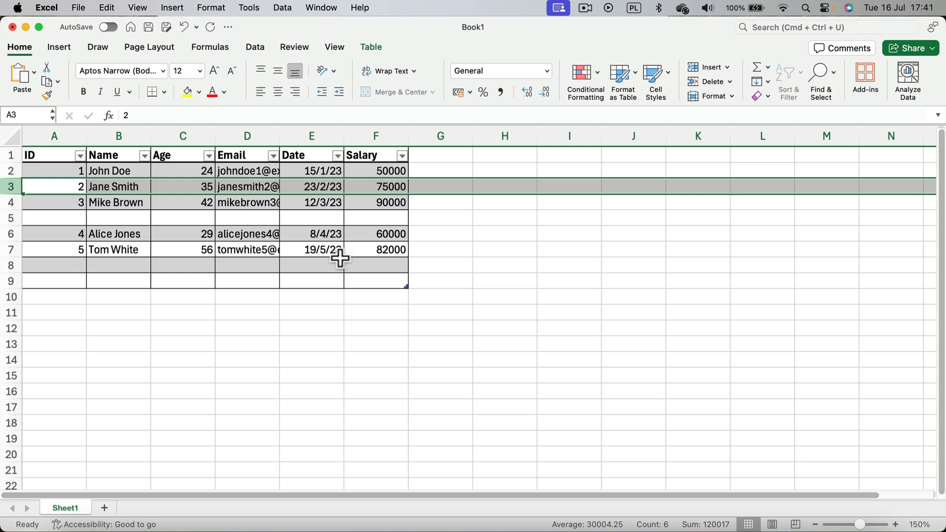
{"action": "mouse_move", "coordinate": [307, 280]}
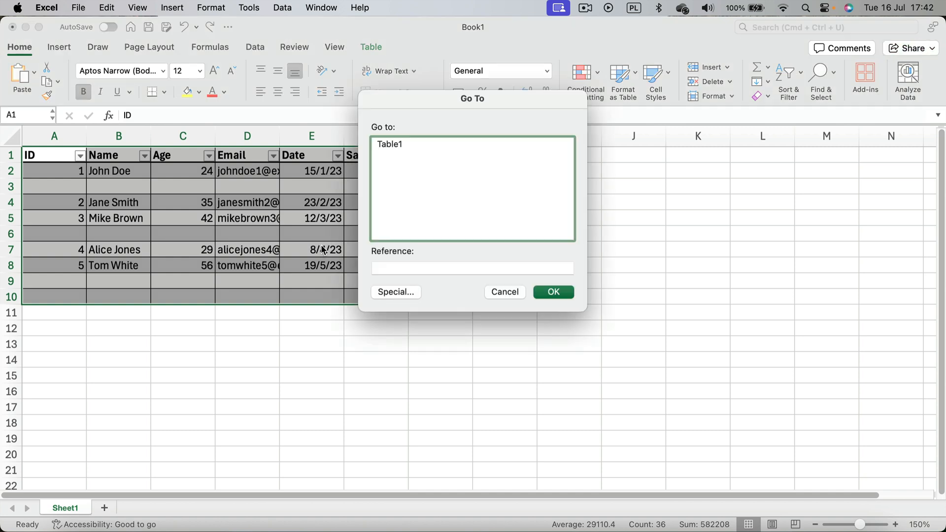
{"action": "mouse_move", "coordinate": [332, 127]}
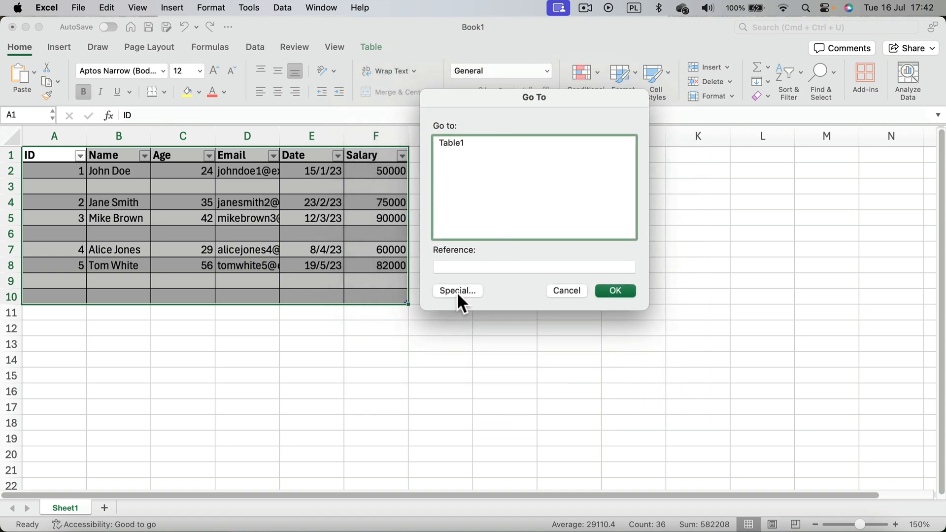
Use Go To Special with the Blanks option to select empty cells in rows 3, 6, 9 and 10
{"action": "left_click", "coordinate": [457, 291]}
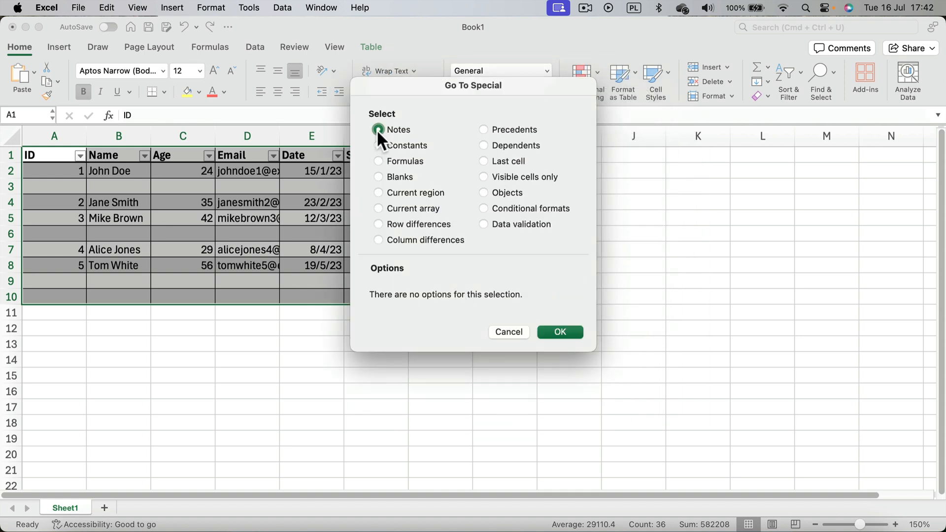
{"action": "left_click", "coordinate": [378, 129]}
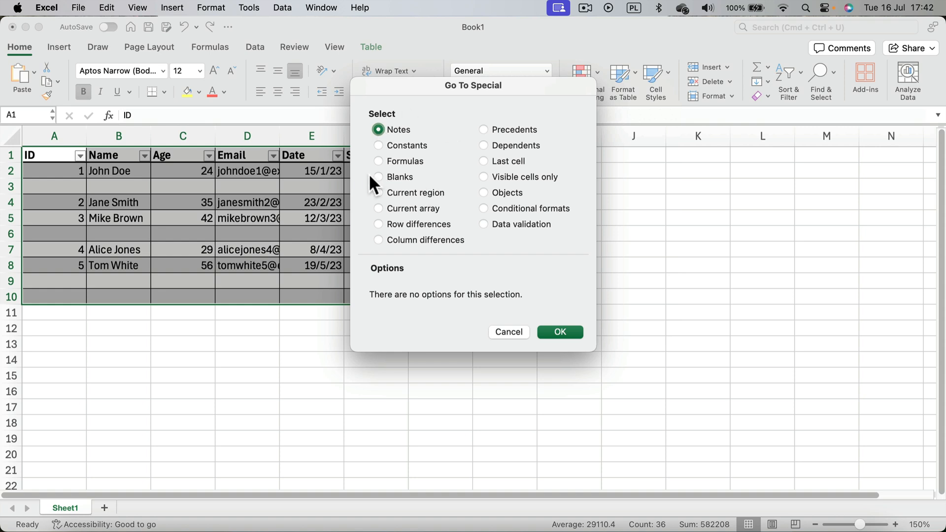
{"action": "left_click", "coordinate": [377, 177]}
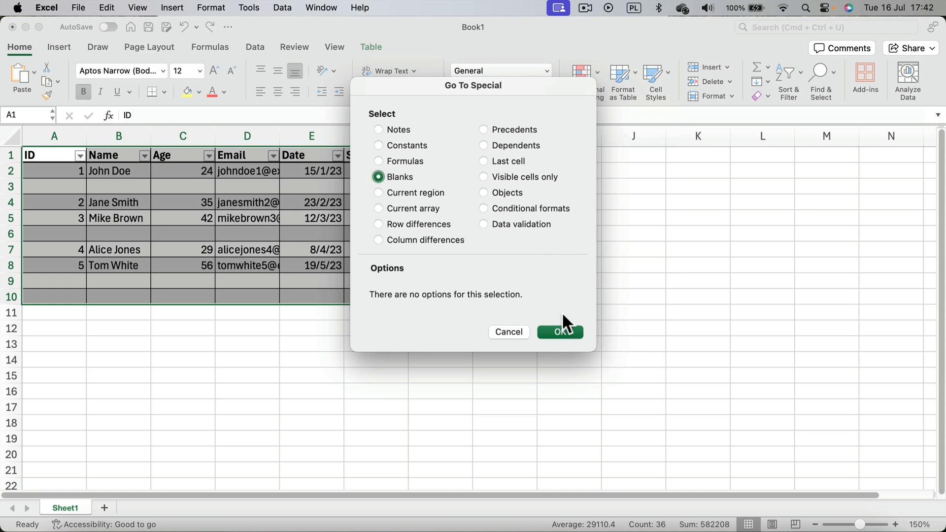
{"action": "left_click", "coordinate": [560, 332]}
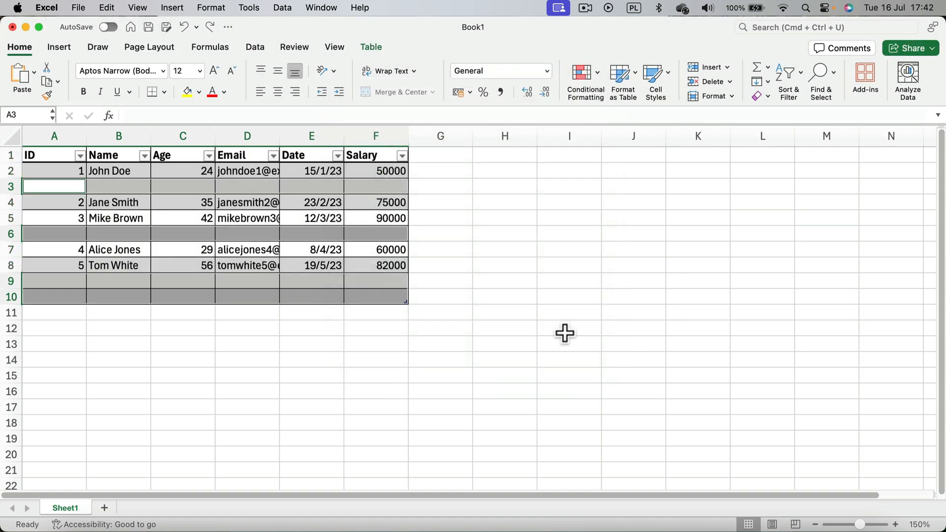
{"action": "mouse_move", "coordinate": [265, 235]}
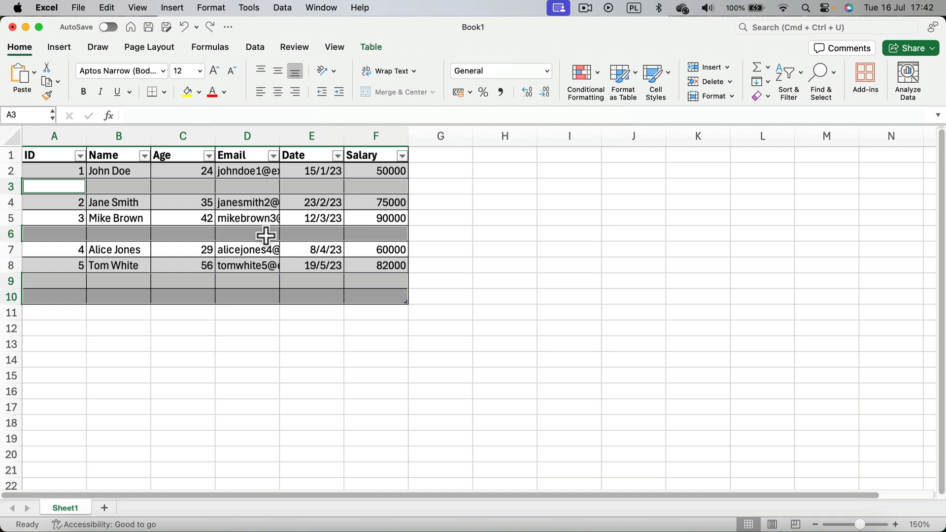
{"action": "mouse_move", "coordinate": [261, 298]}
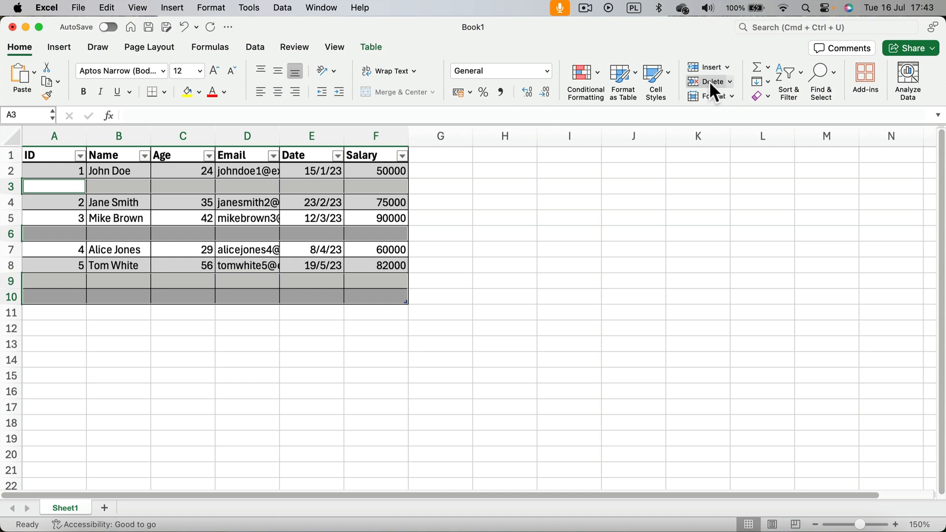
{"action": "left_click", "coordinate": [708, 81]}
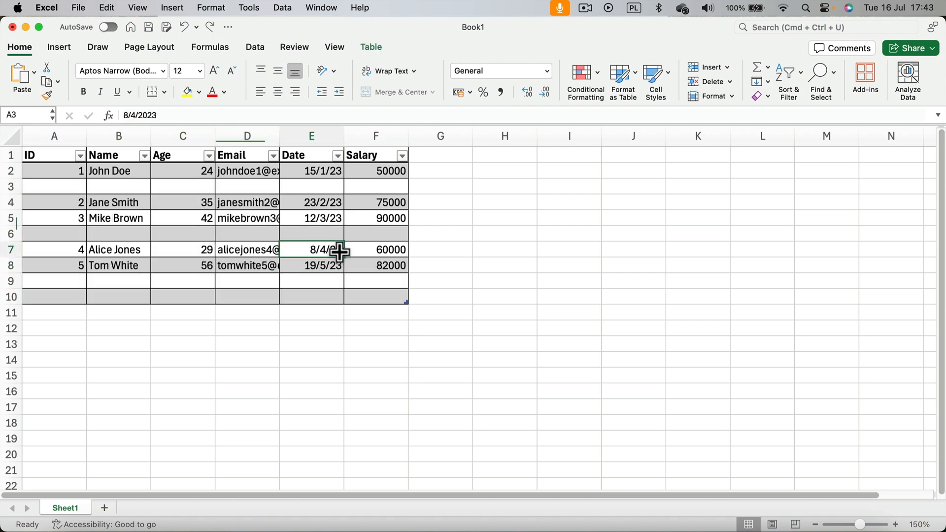
{"action": "left_click", "coordinate": [118, 218]}
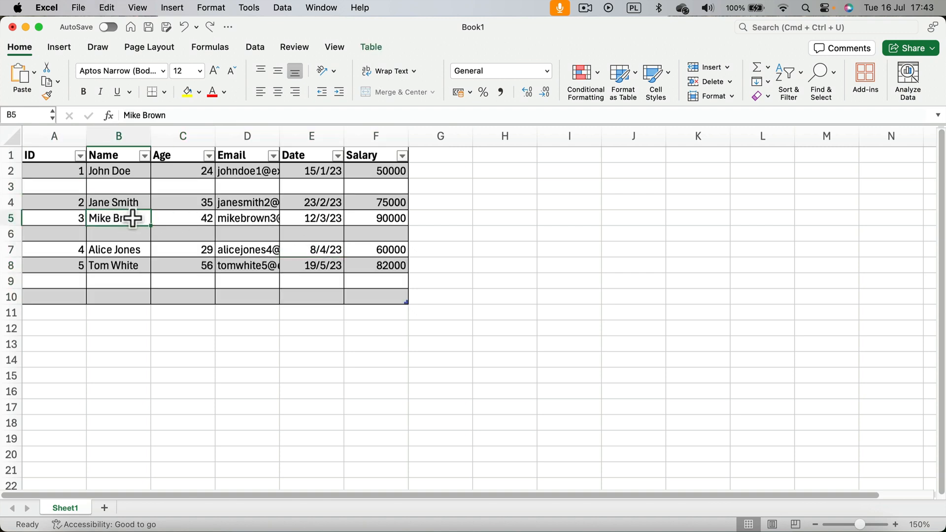
{"action": "key", "text": "Delete"}
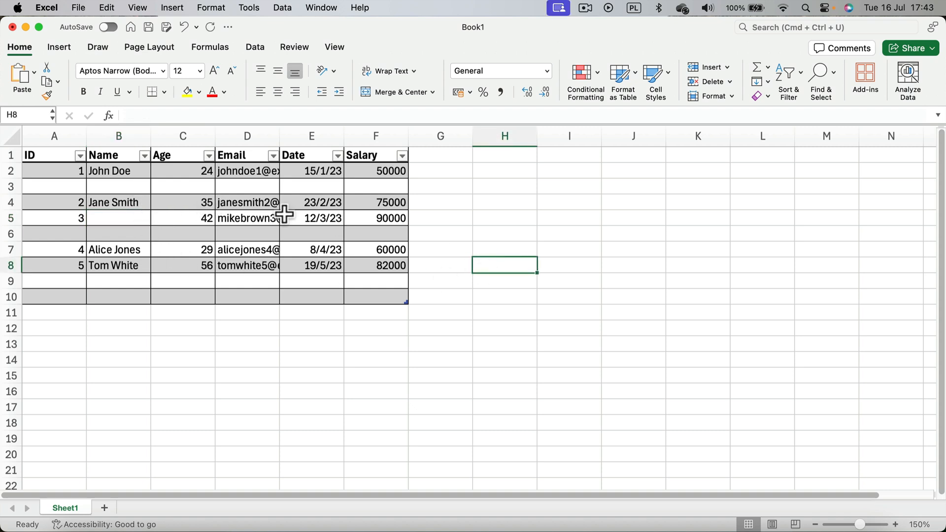
{"action": "mouse_move", "coordinate": [297, 181]}
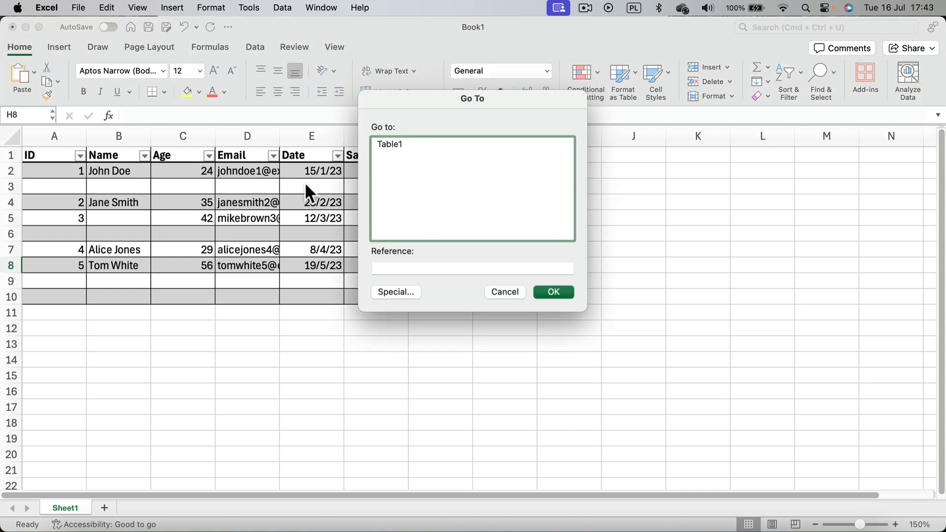
{"action": "left_click", "coordinate": [396, 292]}
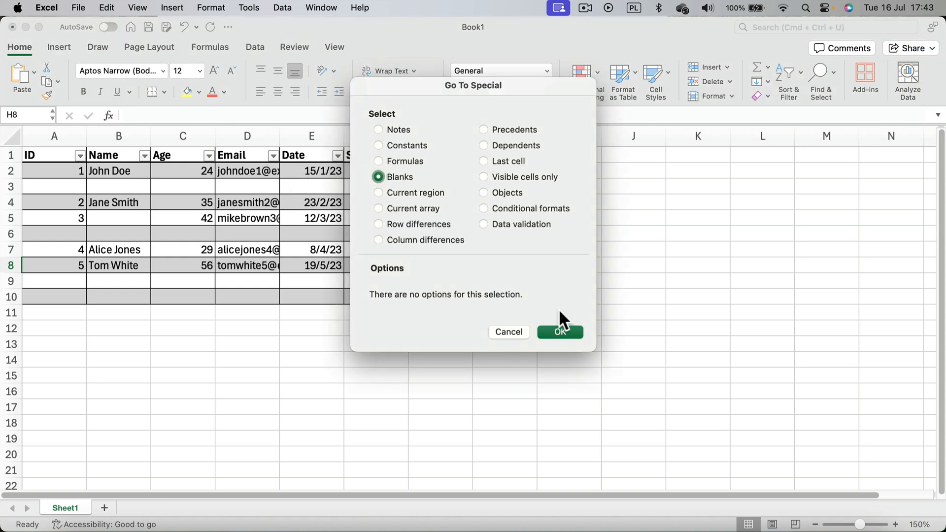
{"action": "left_click", "coordinate": [559, 332]}
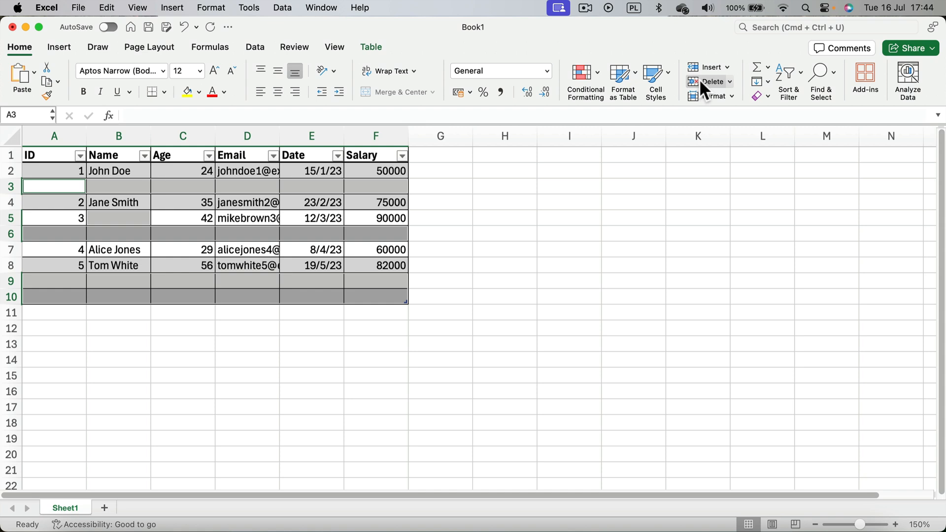
Open the Home Delete options for the selected blank cells
{"action": "left_click", "coordinate": [710, 82]}
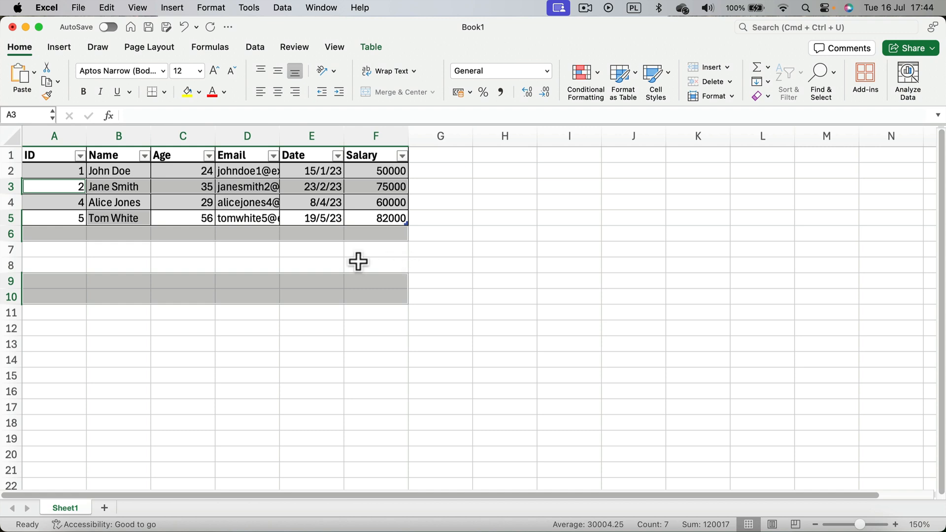
{"action": "mouse_move", "coordinate": [404, 267]}
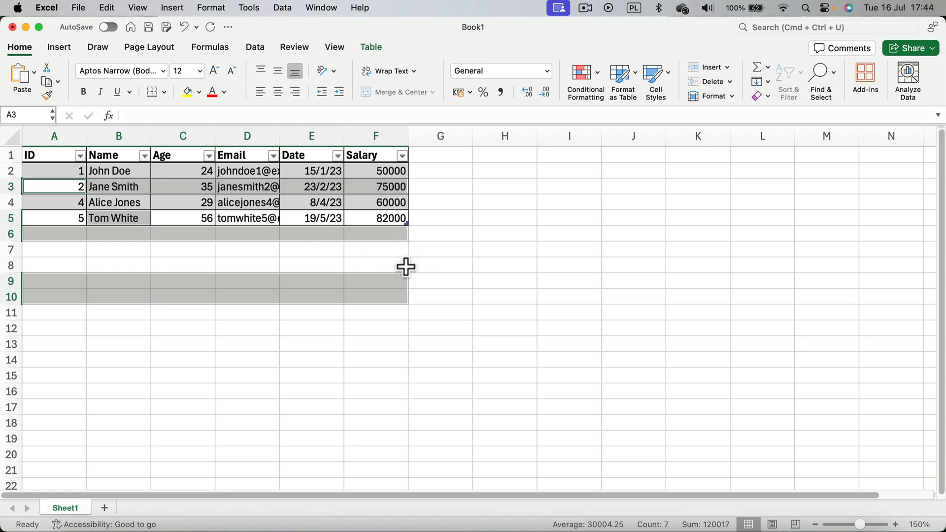
{"action": "mouse_move", "coordinate": [376, 251]}
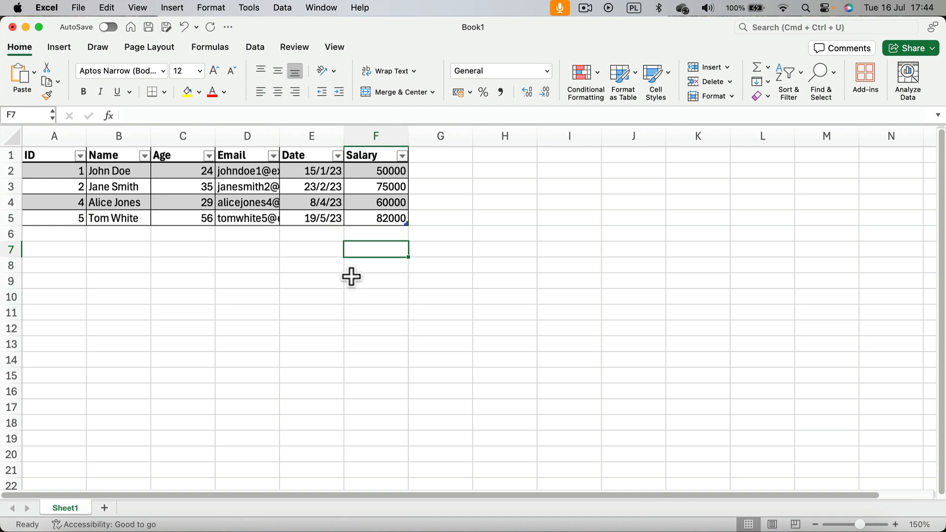
{"action": "mouse_move", "coordinate": [349, 276]}
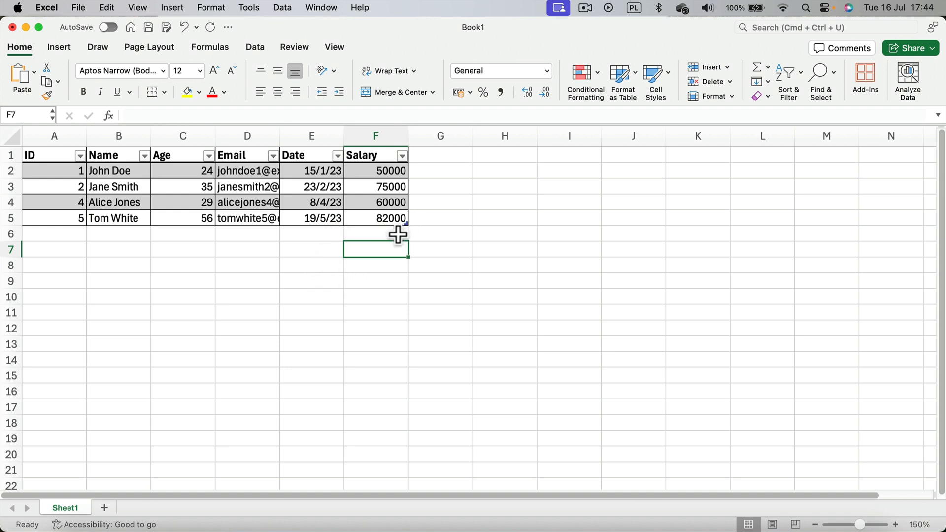
{"action": "mouse_move", "coordinate": [427, 243]}
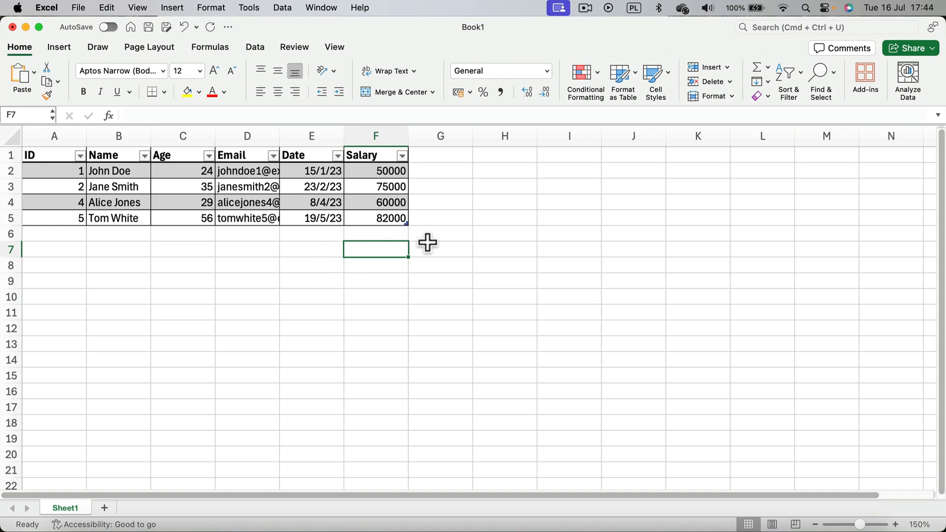